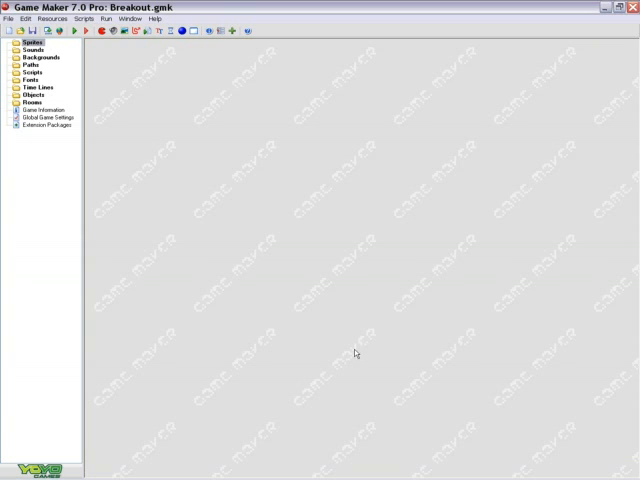
pyautogui.moveTo(180, 8)
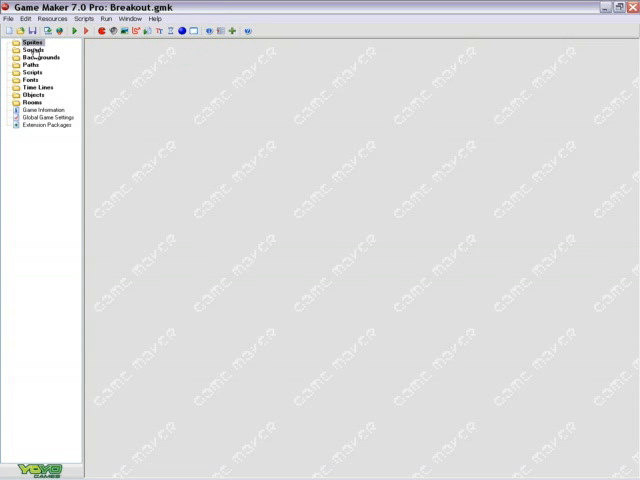
# Look over the project's resource groups and browse the File, Edit and Window menus.
pyautogui.click(32, 72)
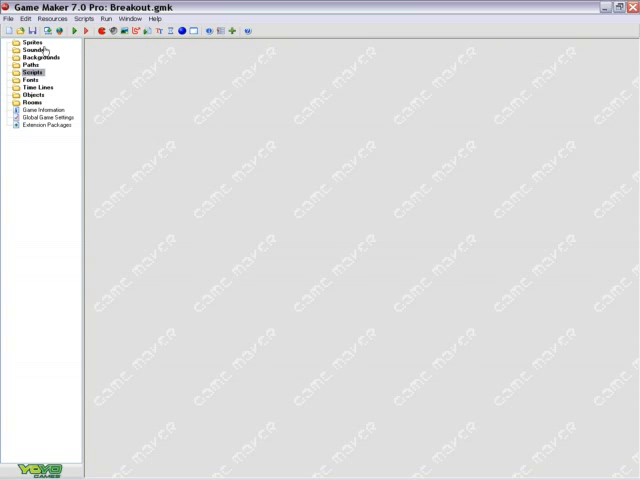
pyautogui.click(38, 58)
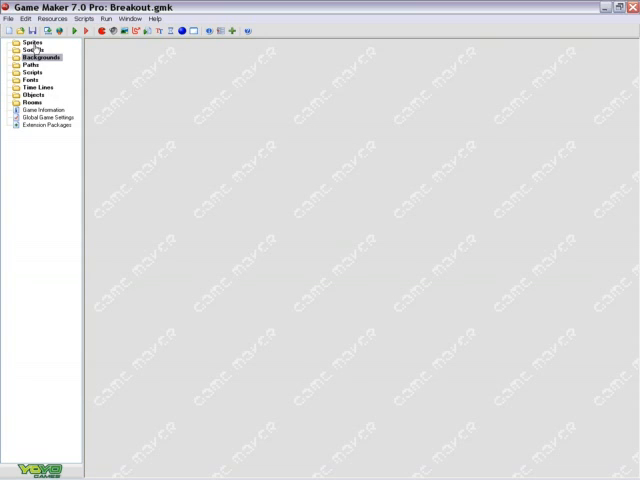
pyautogui.click(30, 44)
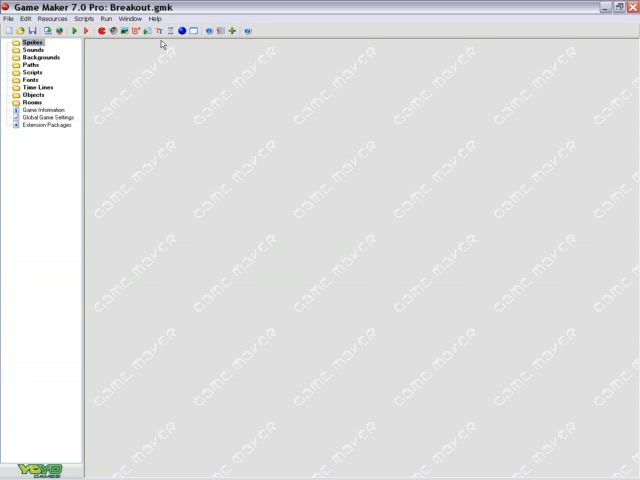
pyautogui.click(12, 18)
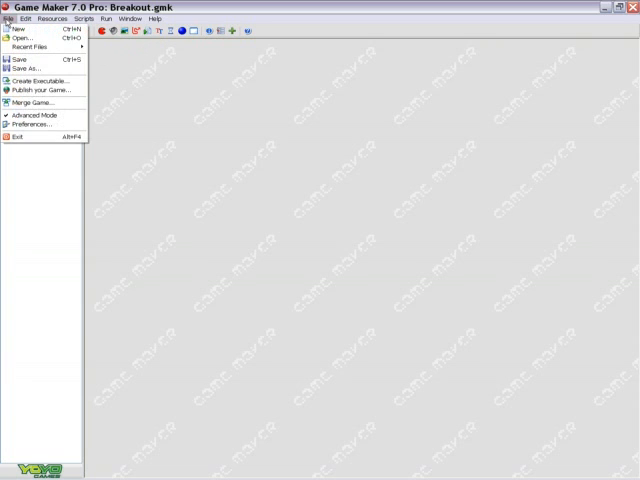
pyautogui.moveTo(32, 34)
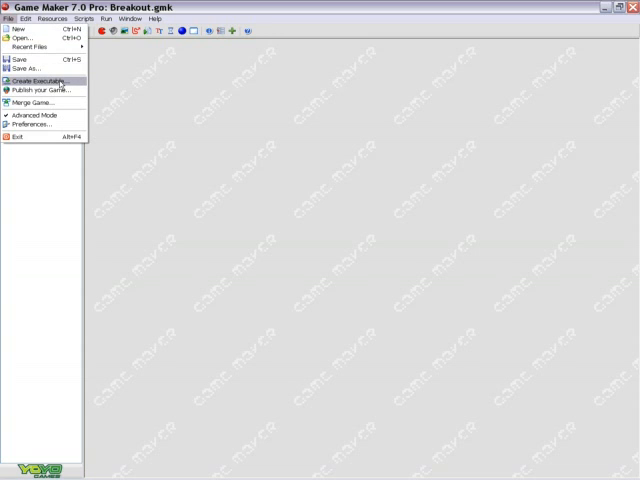
pyautogui.click(28, 18)
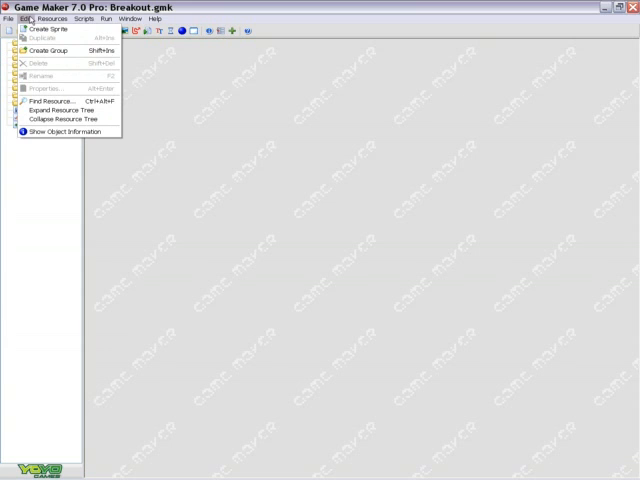
pyautogui.click(128, 18)
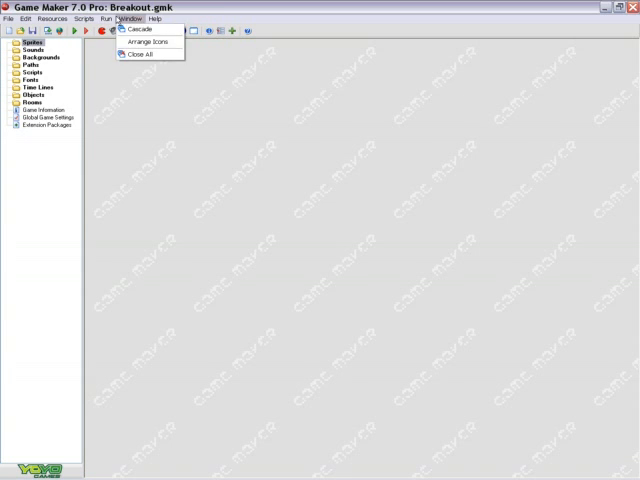
pyautogui.click(52, 18)
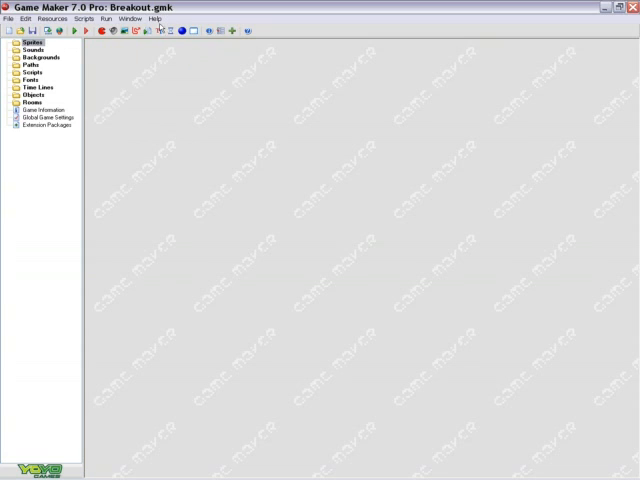
pyautogui.moveTo(184, 40)
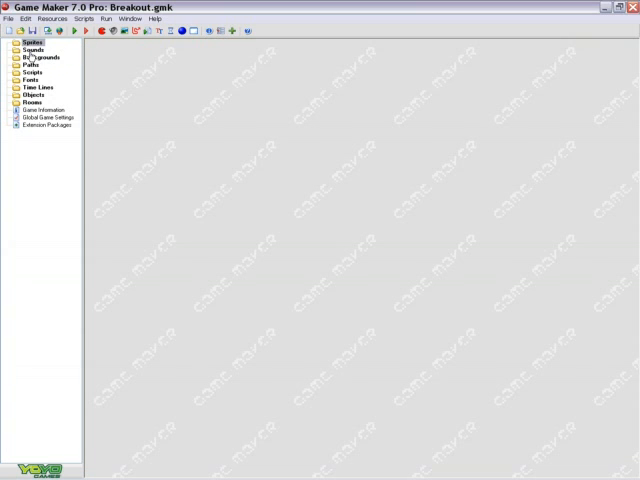
# Create a new sprite in the Sprites group from the Resources menu.
pyautogui.click(32, 56)
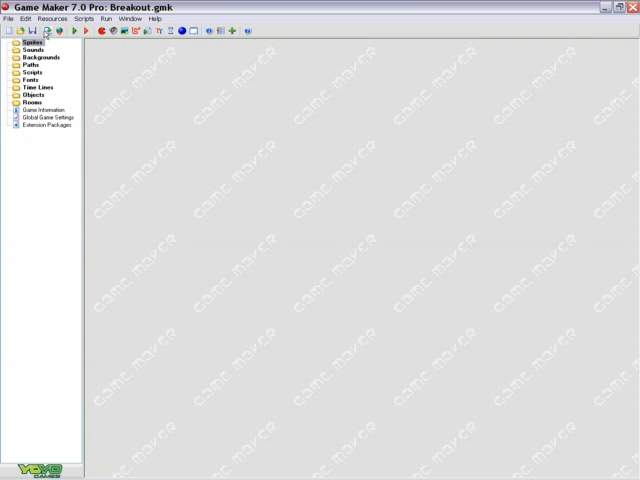
pyautogui.click(52, 18)
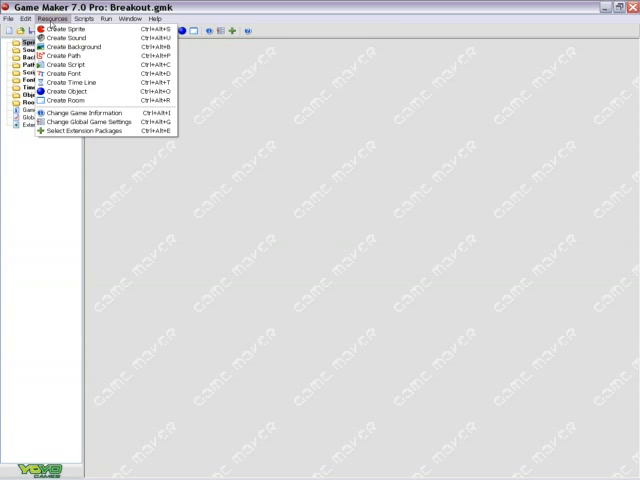
pyautogui.moveTo(80, 28)
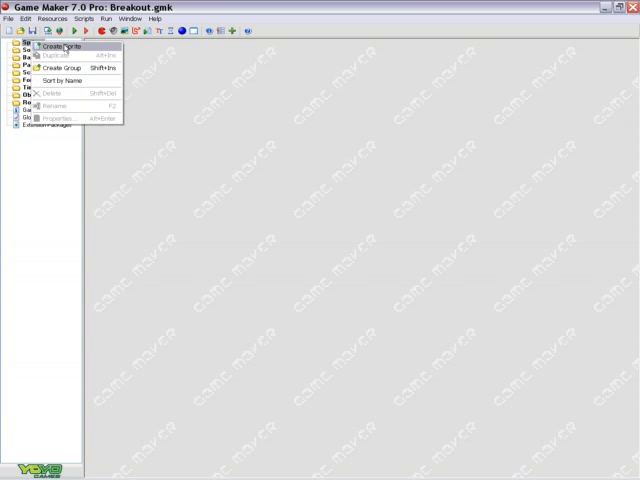
pyautogui.click(64, 46)
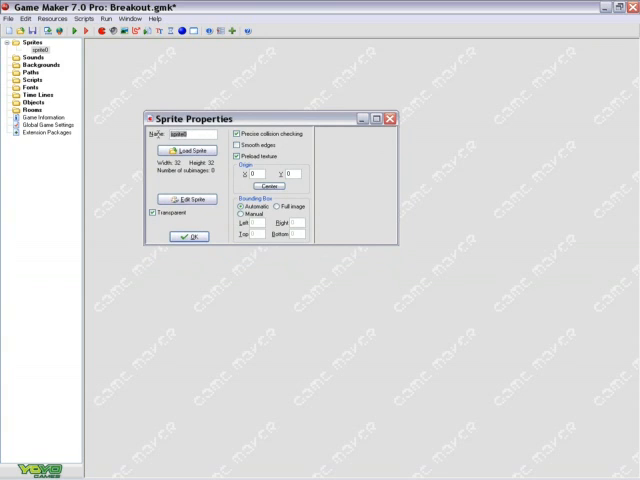
pyautogui.moveTo(186, 150)
pyautogui.write('brick')
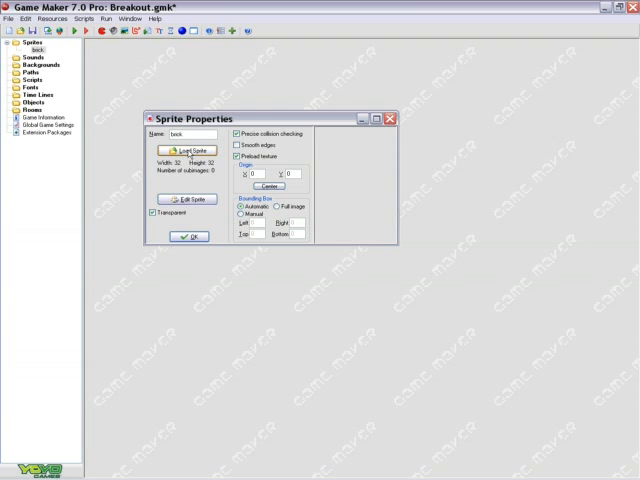
# Load the brick image from the game's image folder, center its origin and confirm the sprite.
pyautogui.click(186, 150)
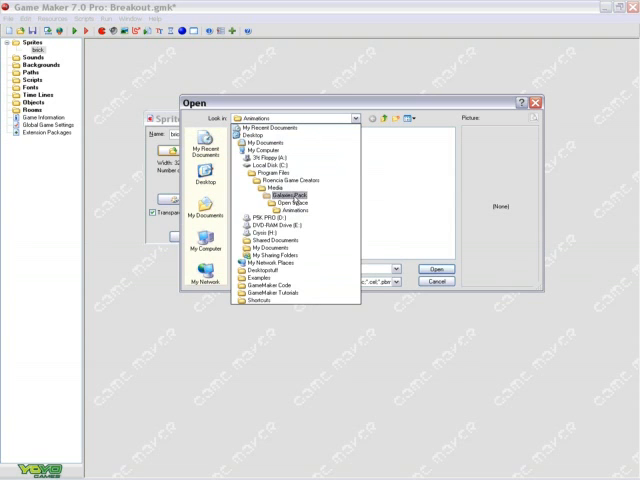
pyautogui.click(268, 290)
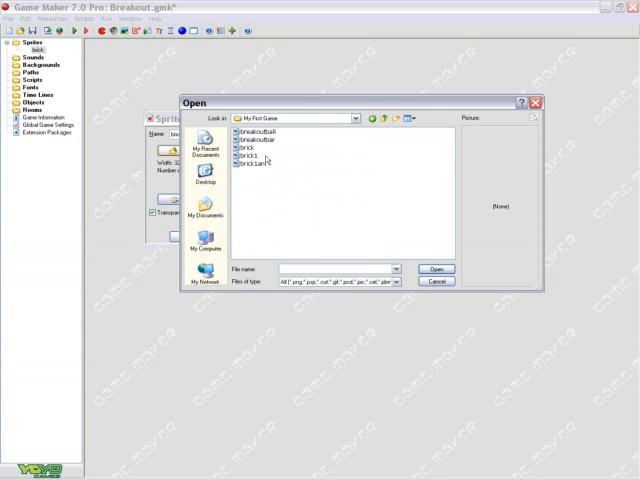
pyautogui.click(252, 132)
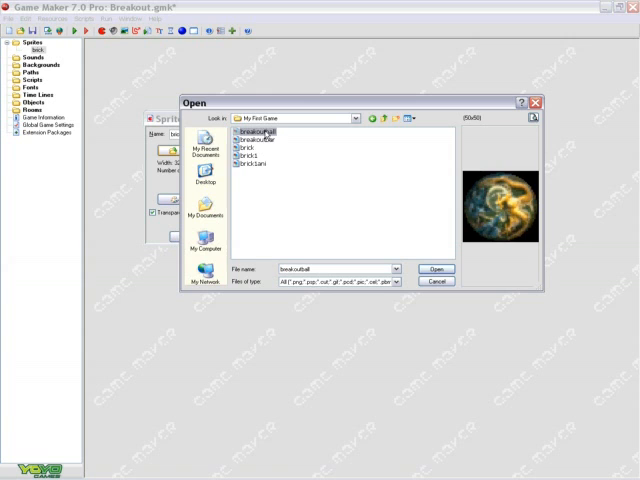
pyautogui.click(242, 156)
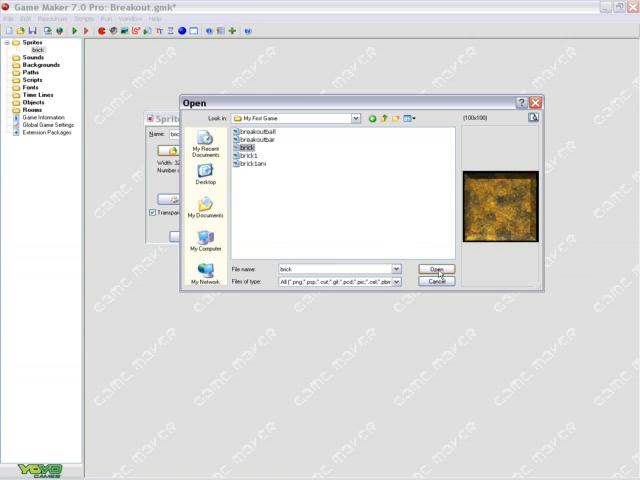
pyautogui.click(438, 268)
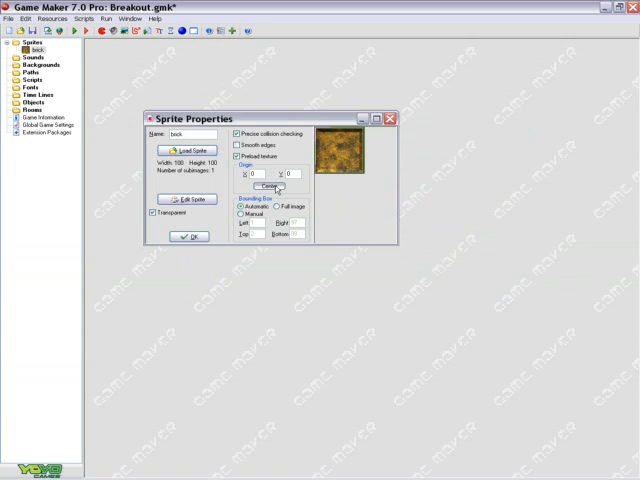
pyautogui.click(268, 184)
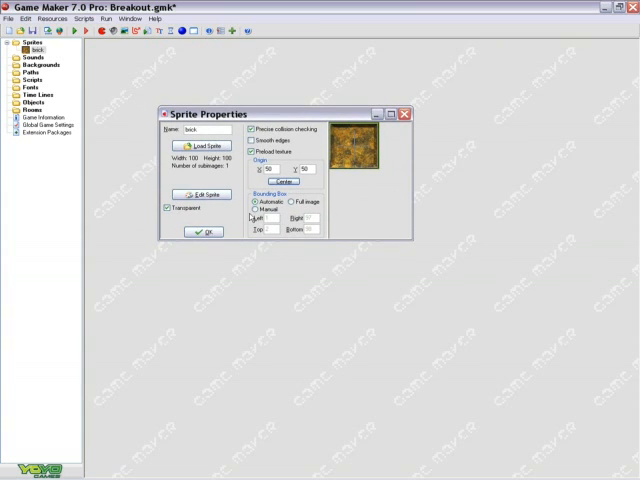
pyautogui.moveTo(362, 148)
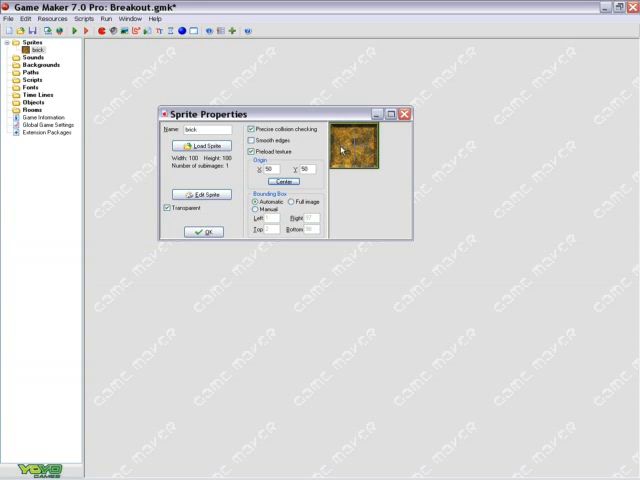
pyautogui.click(202, 232)
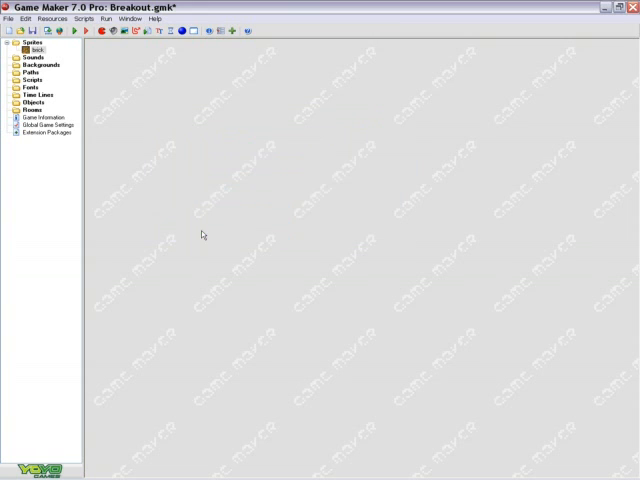
# Add a ball sprite with the ball image loaded and its origin centred.
pyautogui.rightClick(28, 44)
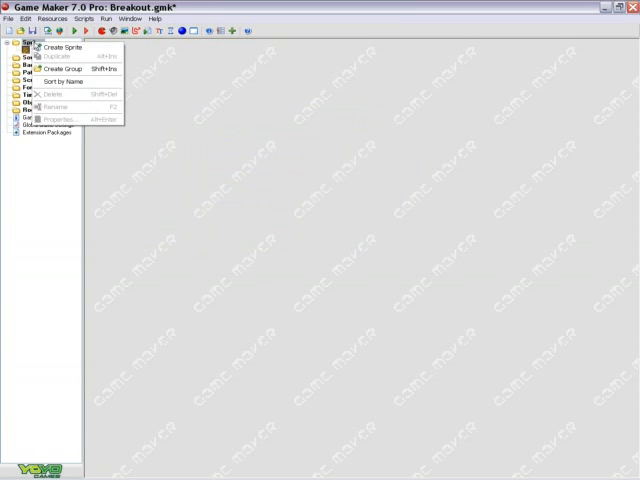
pyautogui.click(66, 48)
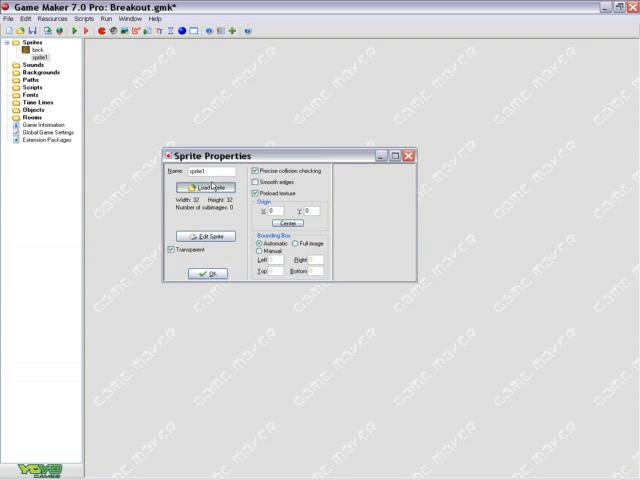
pyautogui.click(204, 188)
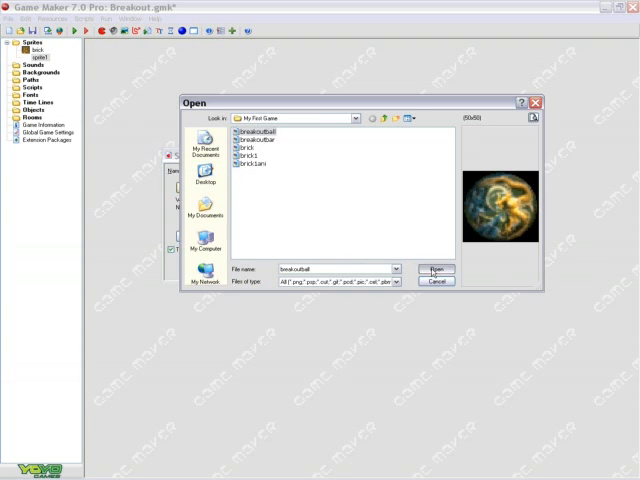
pyautogui.click(436, 268)
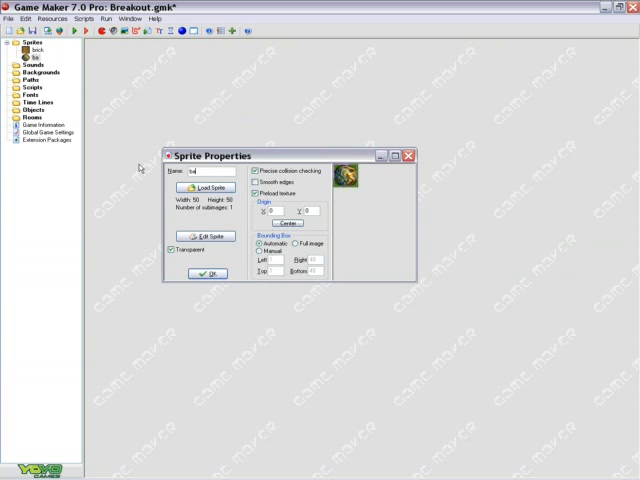
pyautogui.click(284, 222)
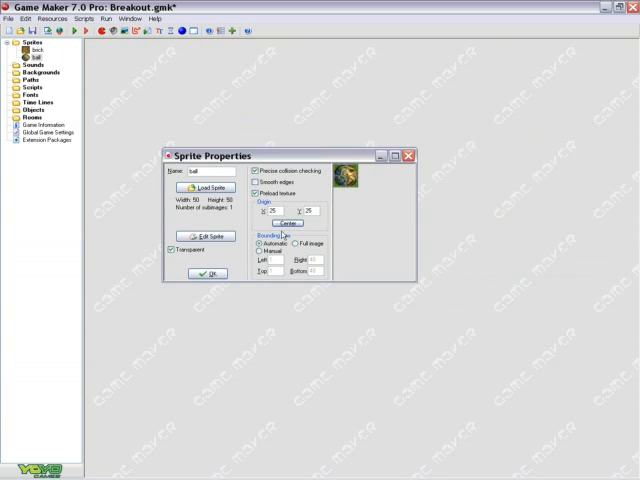
# Add a sprite named 'bar' with the bar image loaded.
pyautogui.rightClick(32, 44)
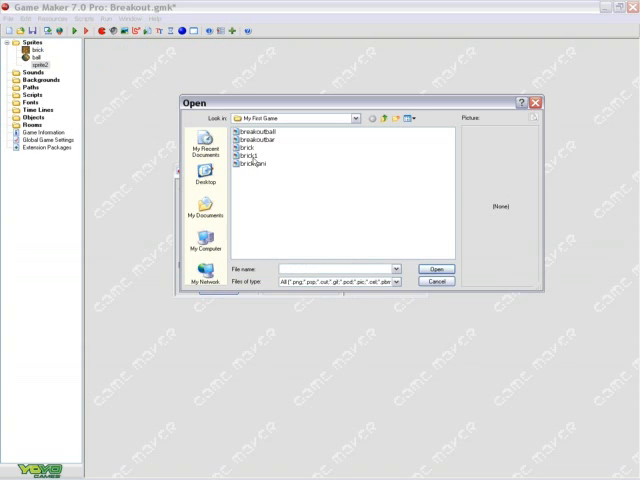
pyautogui.click(258, 132)
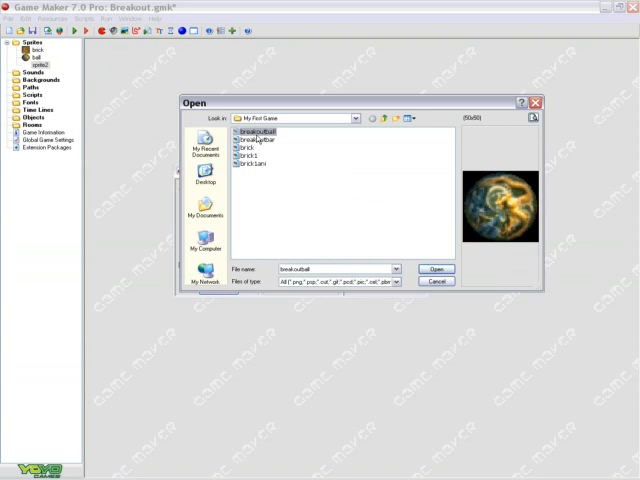
pyautogui.click(442, 268)
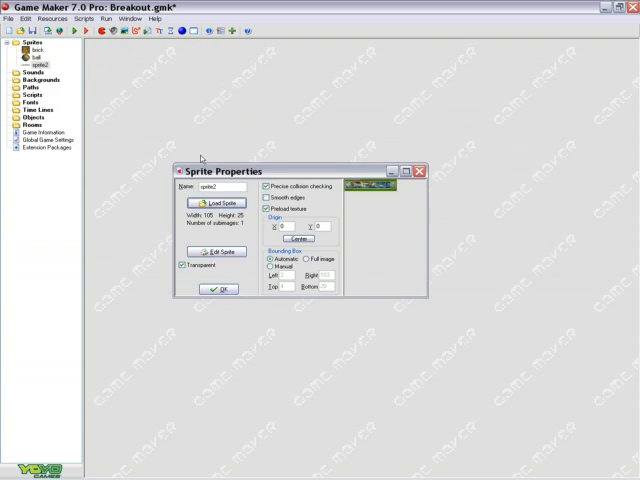
pyautogui.write('bar')
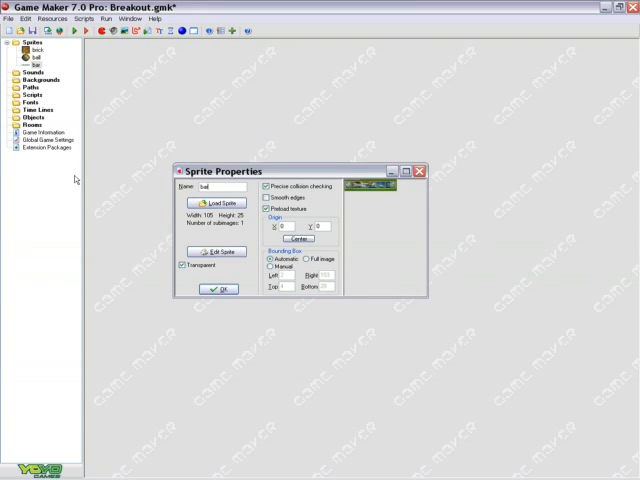
pyautogui.click(298, 238)
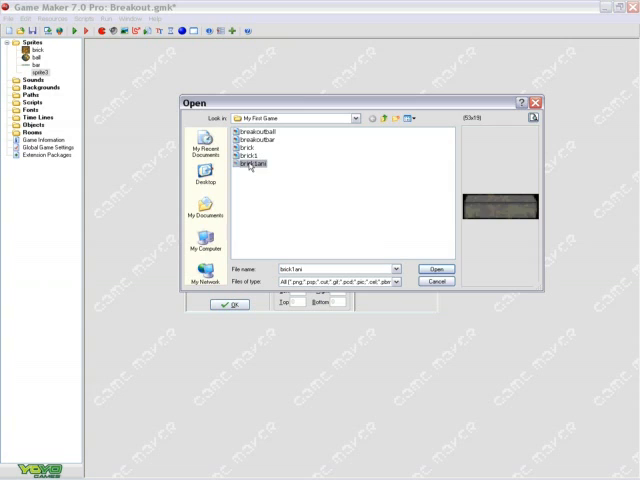
# Add a sprite named 'brick1' with the brick image loaded.
pyautogui.click(432, 268)
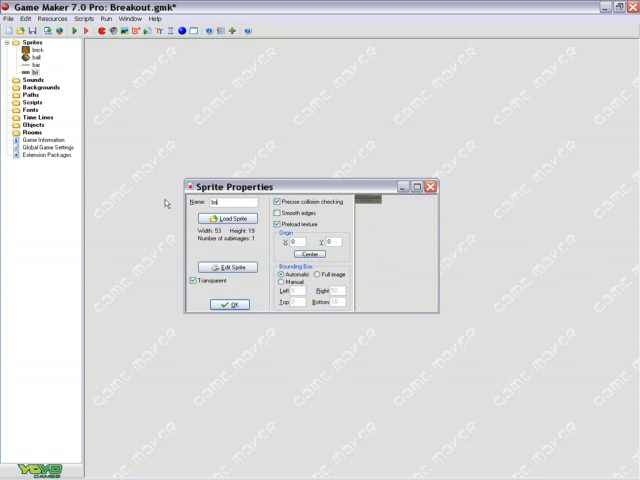
pyautogui.write('brick1')
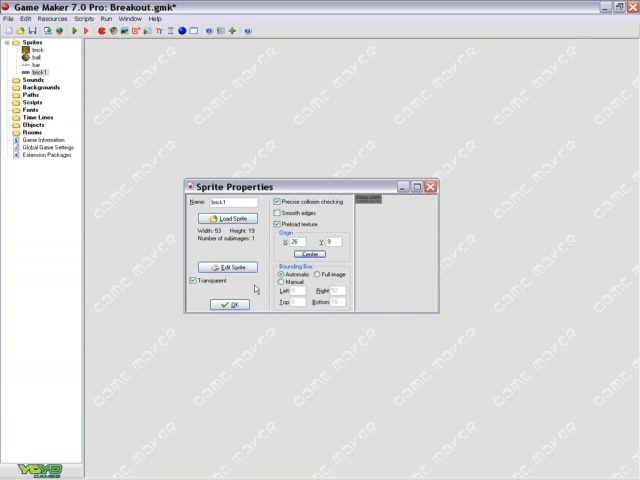
pyautogui.click(228, 304)
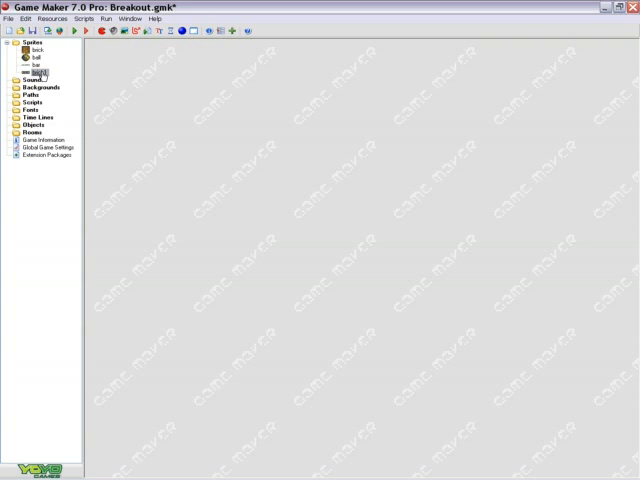
# Load the animated brick strip into the new sprite, review its frames and confirm it.
pyautogui.doubleClick(44, 72)
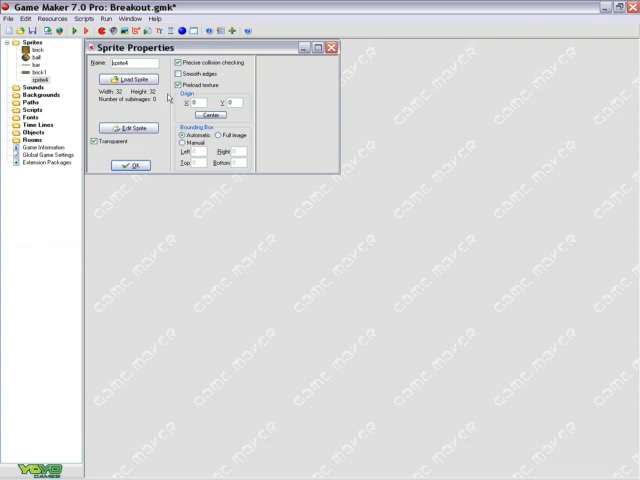
pyautogui.click(132, 80)
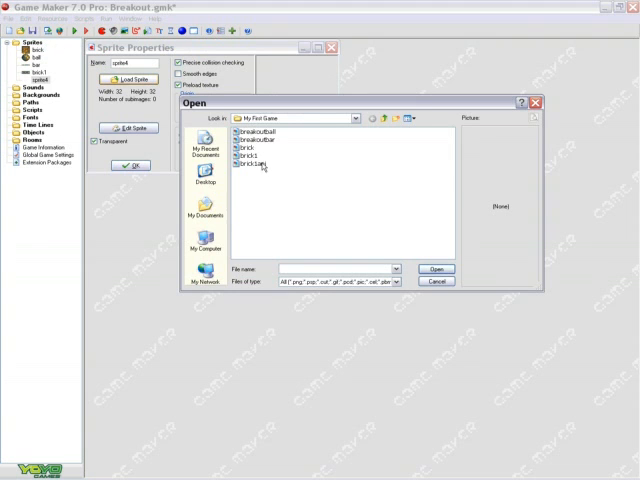
pyautogui.click(434, 268)
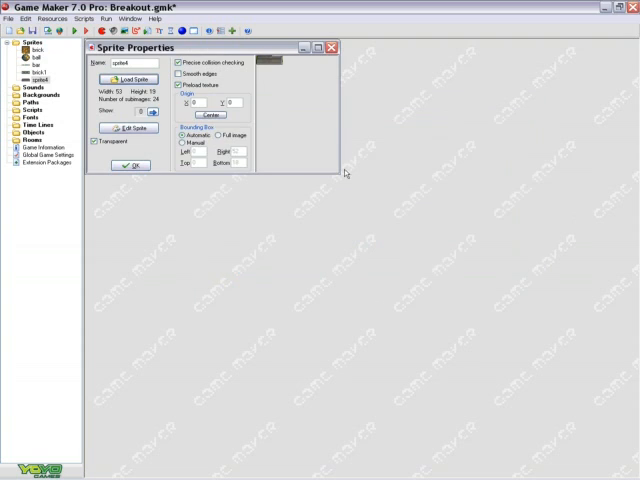
pyautogui.moveTo(132, 130)
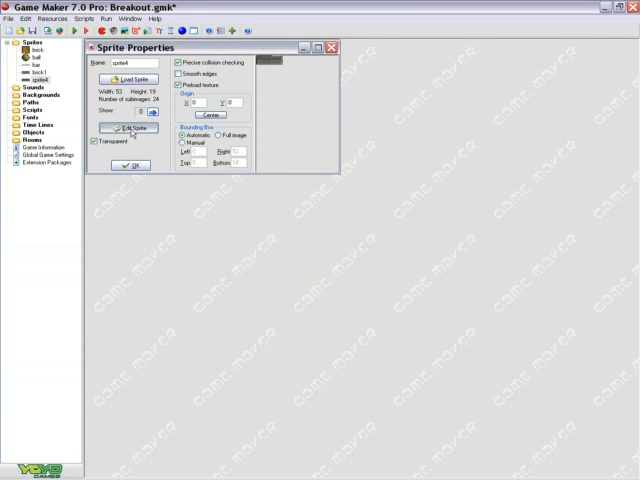
pyautogui.click(128, 128)
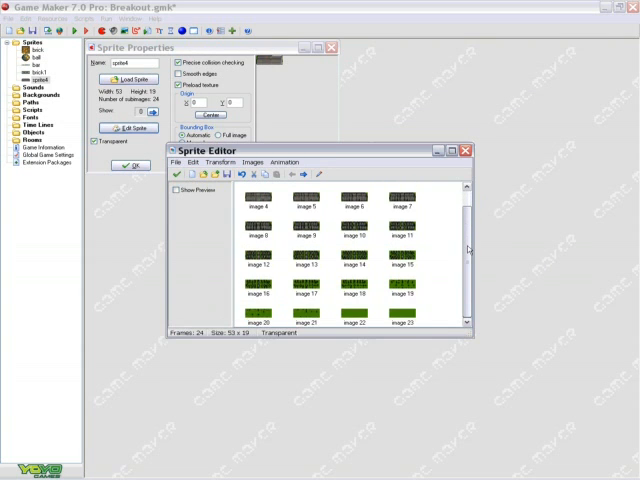
pyautogui.click(464, 150)
pyautogui.write('brickani')
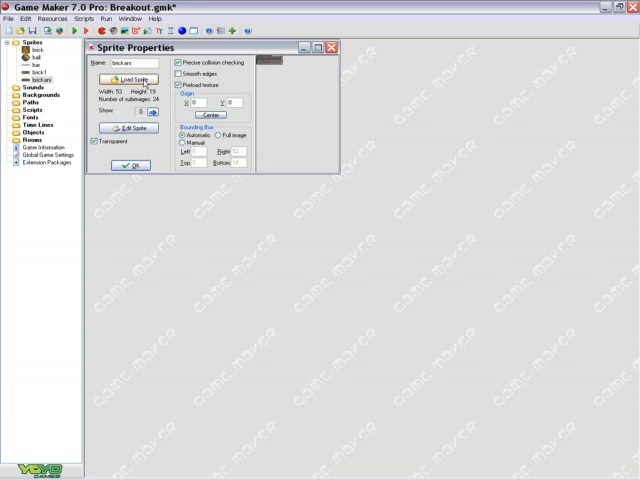
pyautogui.click(130, 164)
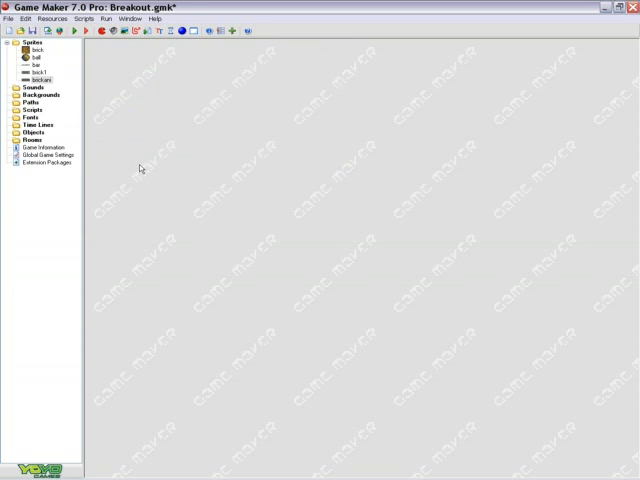